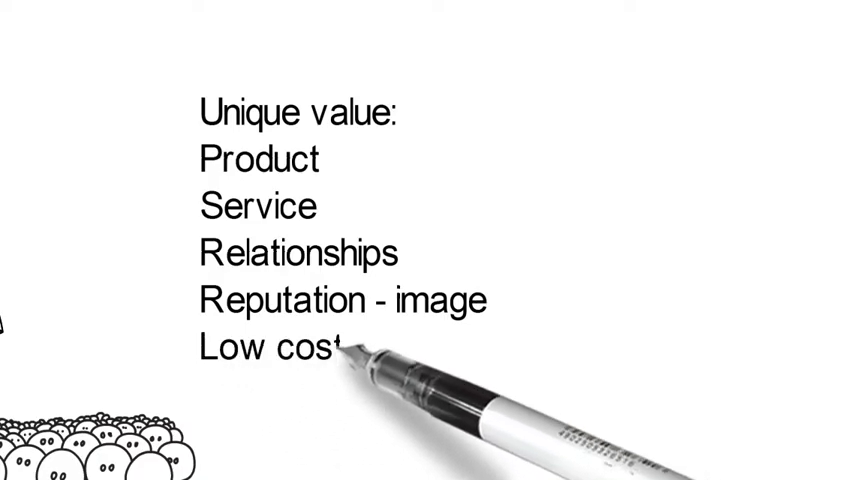
{"action": "type", "text": "- comp"}
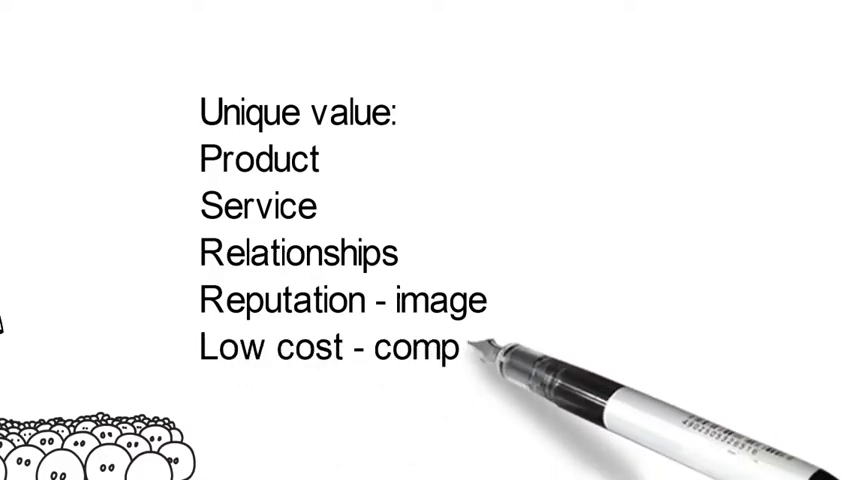